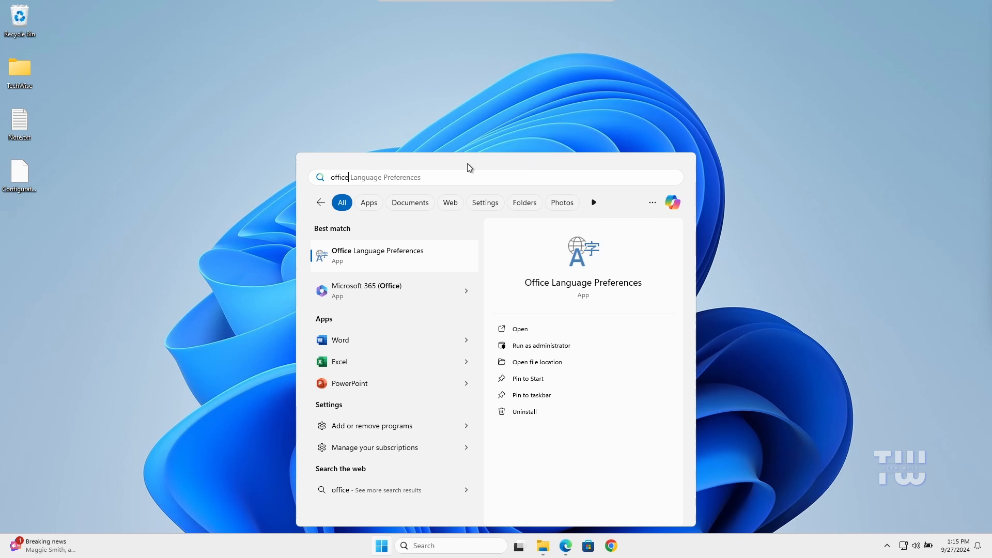
Step: Launch Word, check File > Account shows Office LTSC 2024 Preview activated, then close Word
left_click(339, 340)
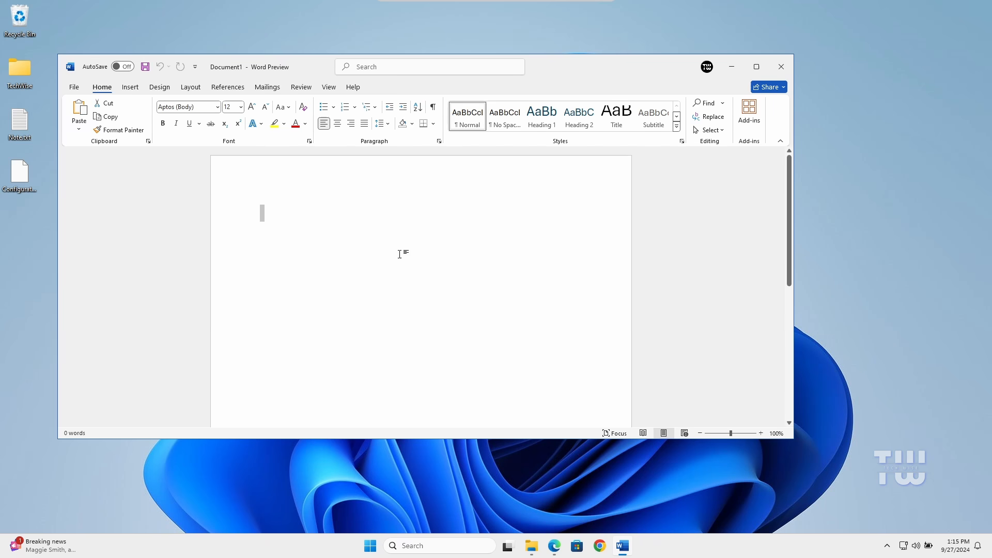
left_click(353, 87)
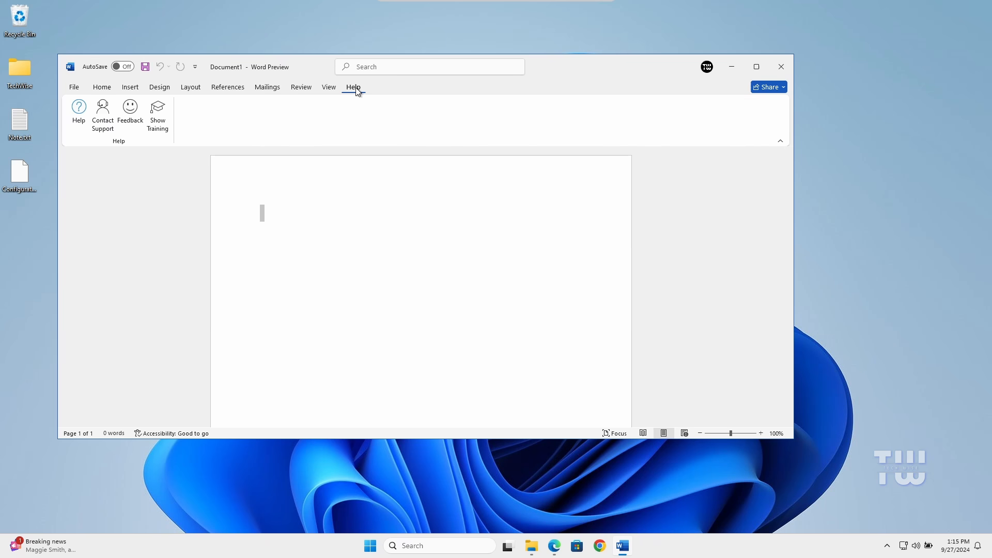
left_click(75, 87)
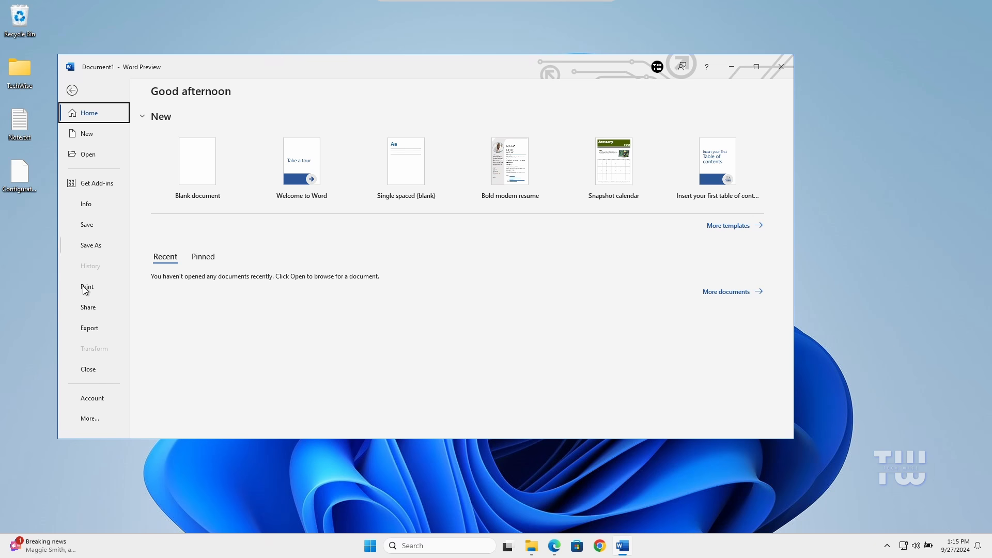
left_click(92, 397)
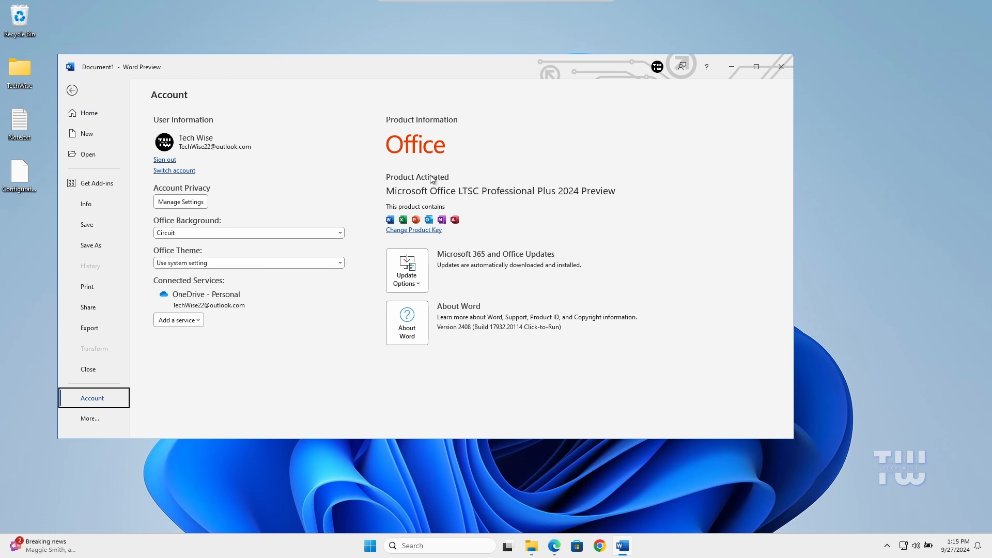
mouse_move(455, 306)
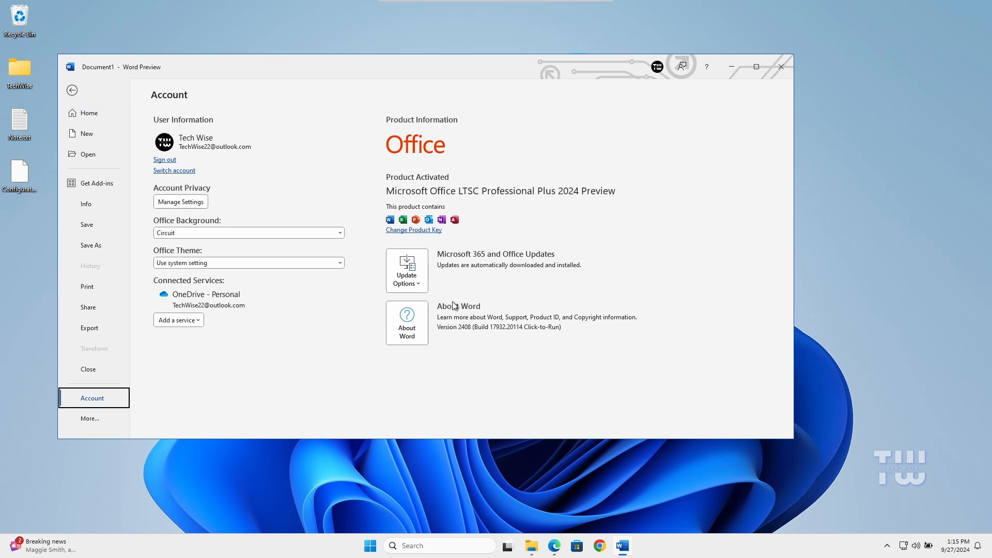
left_click(779, 67)
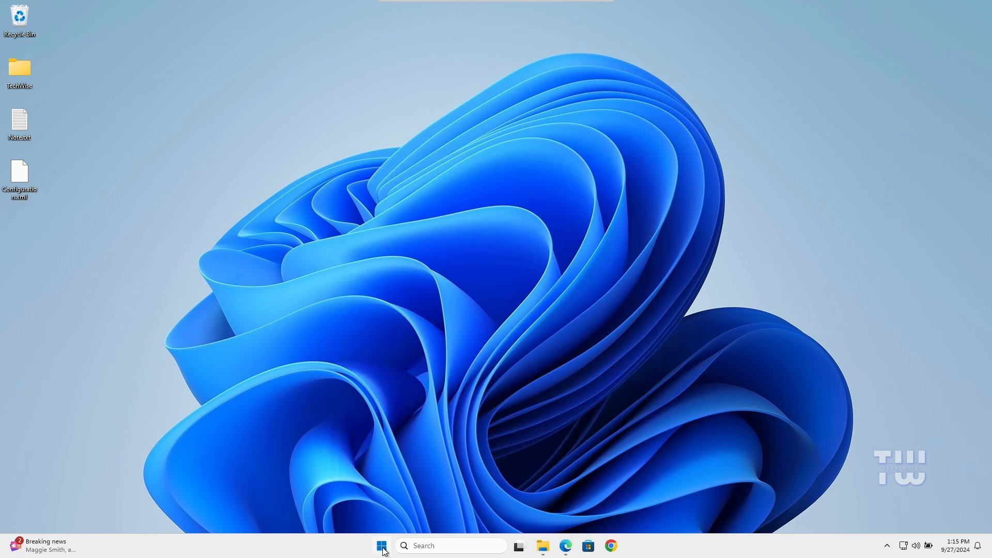
Step: Launch Excel from search, start a blank workbook to confirm it runs, then close Excel
type("excel")
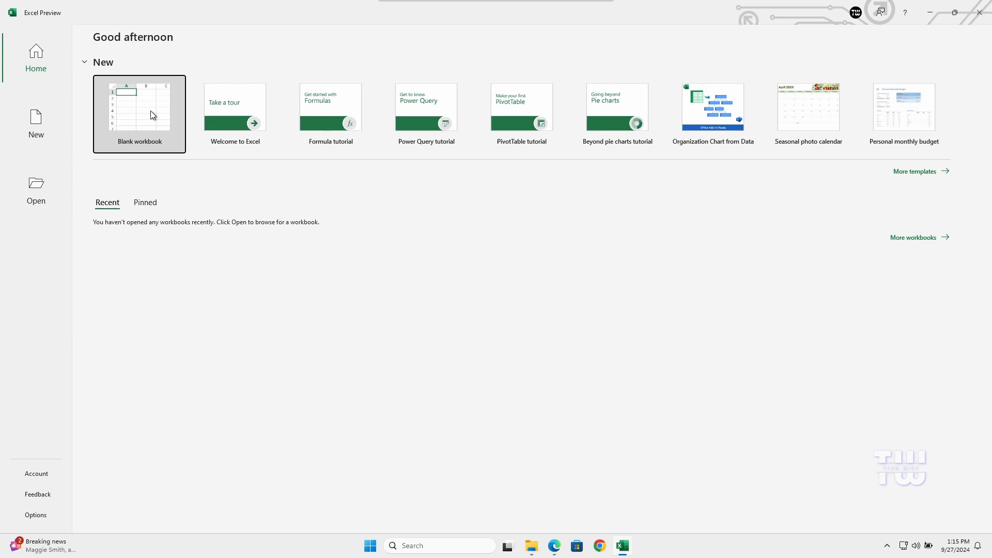
left_click(139, 113)
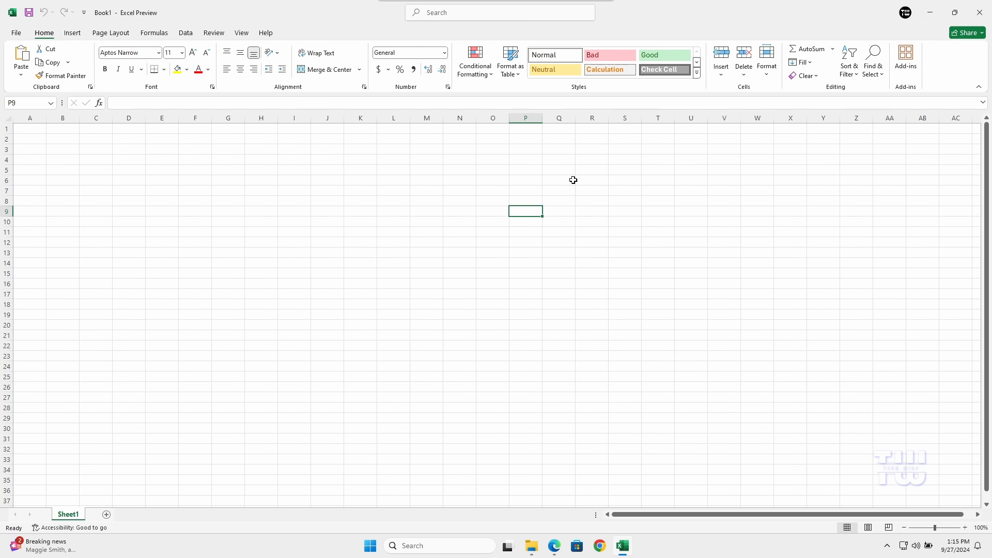
left_click(940, 12)
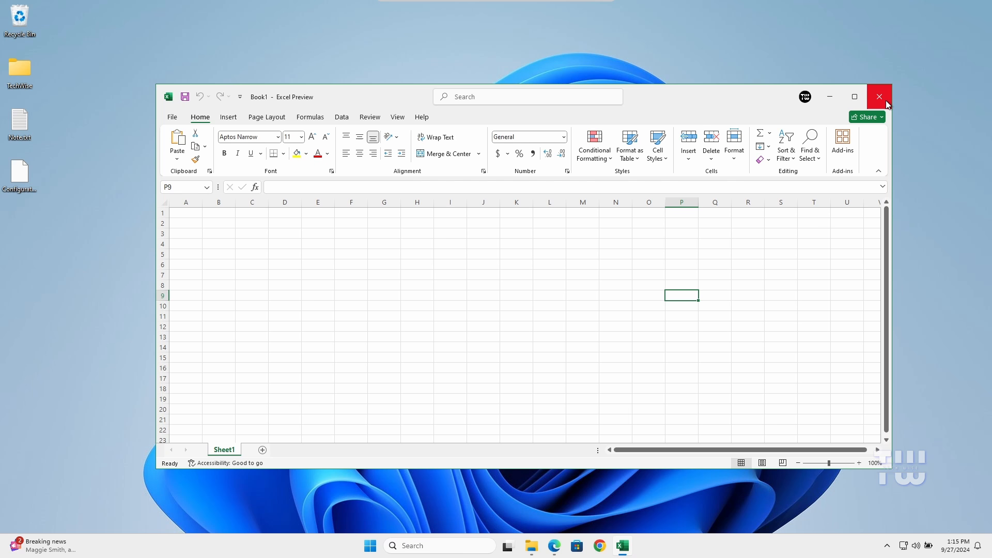
left_click(879, 98)
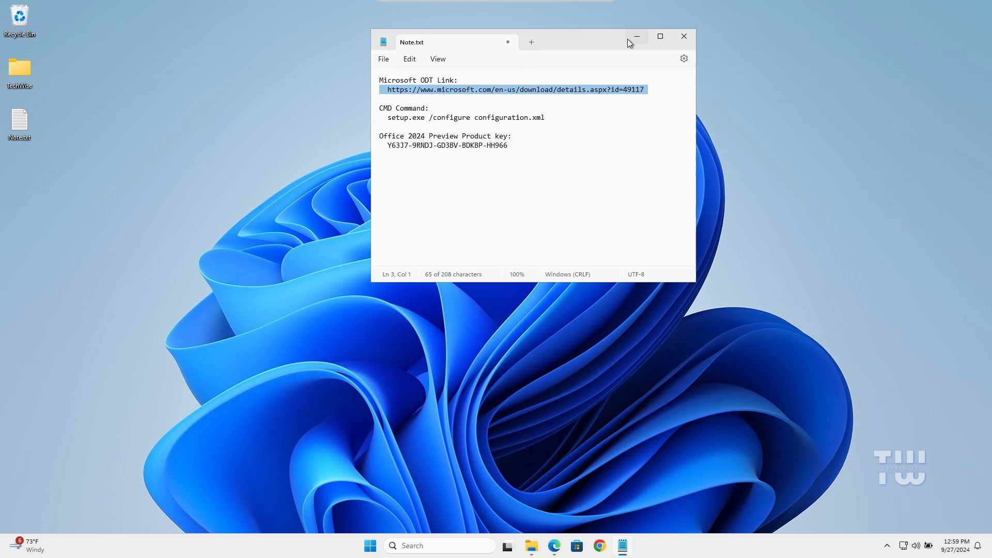
Step: Minimize the notes and download the Office Deployment Tool from its Microsoft page in Edge
left_click(637, 36)
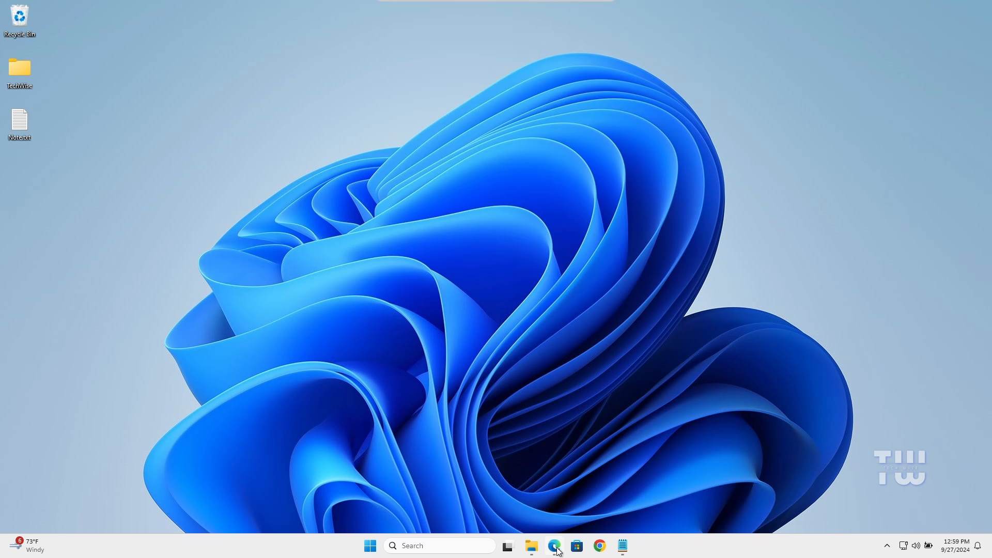
left_click(554, 546)
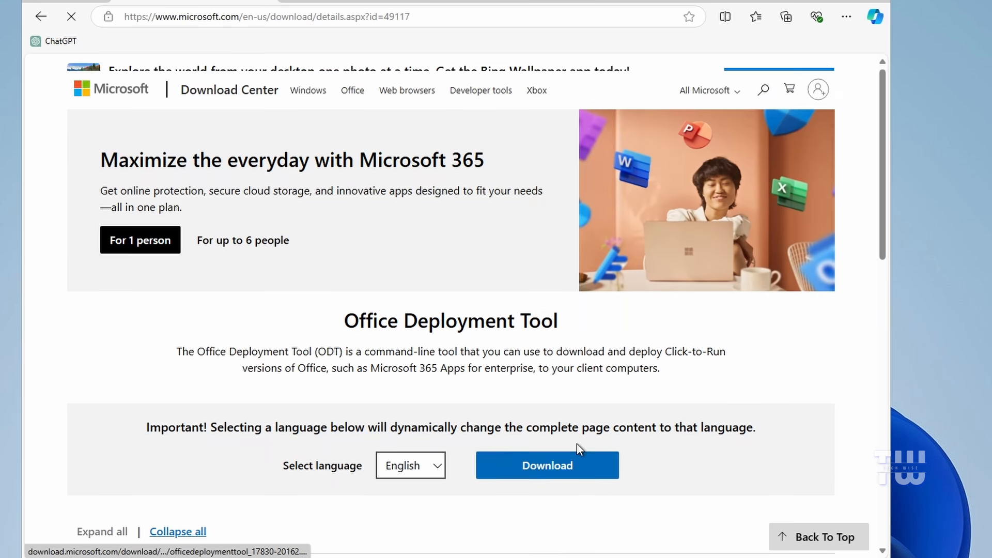
left_click(547, 466)
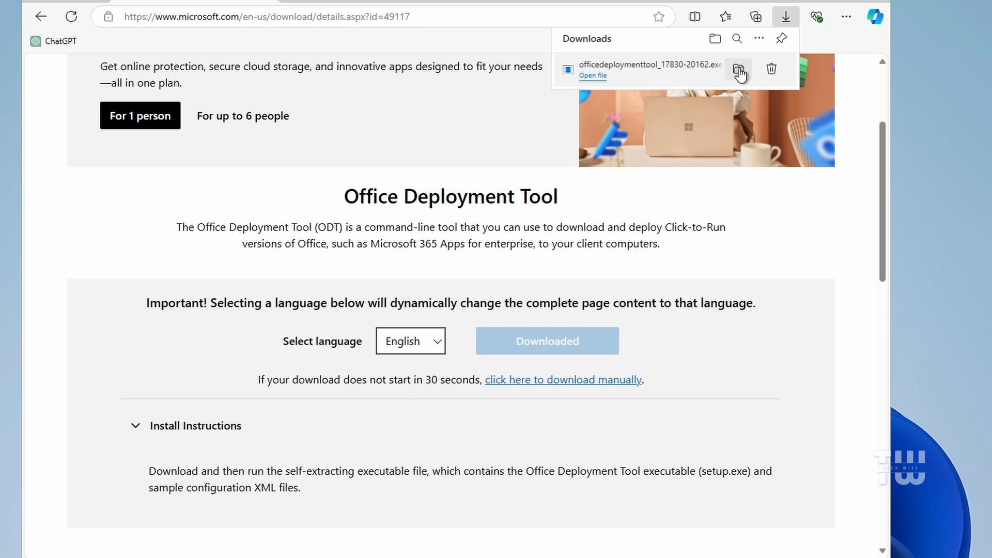
Step: Move the downloaded deployment tool into a new 'MS Office 2024' folder on the C drive
left_click(739, 69)
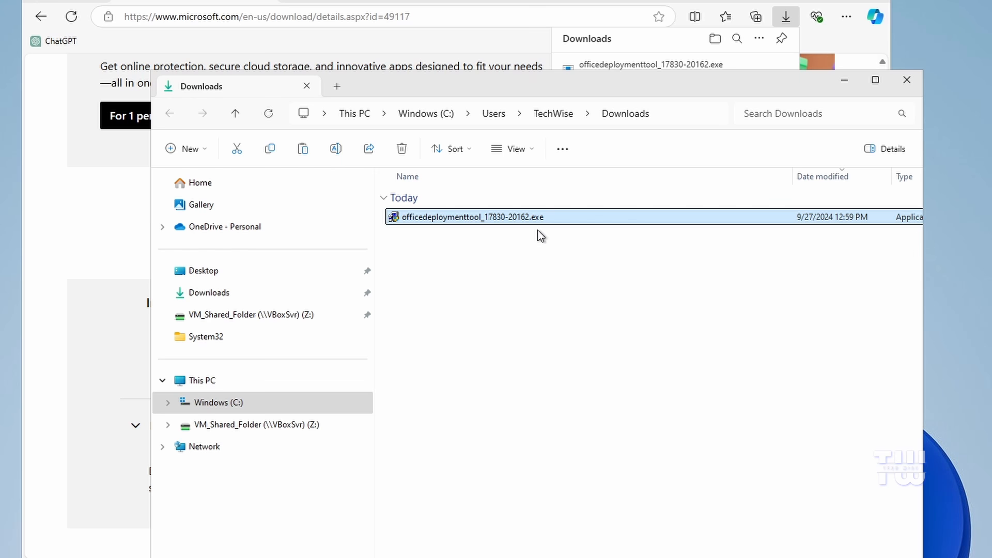
mouse_move(520, 324)
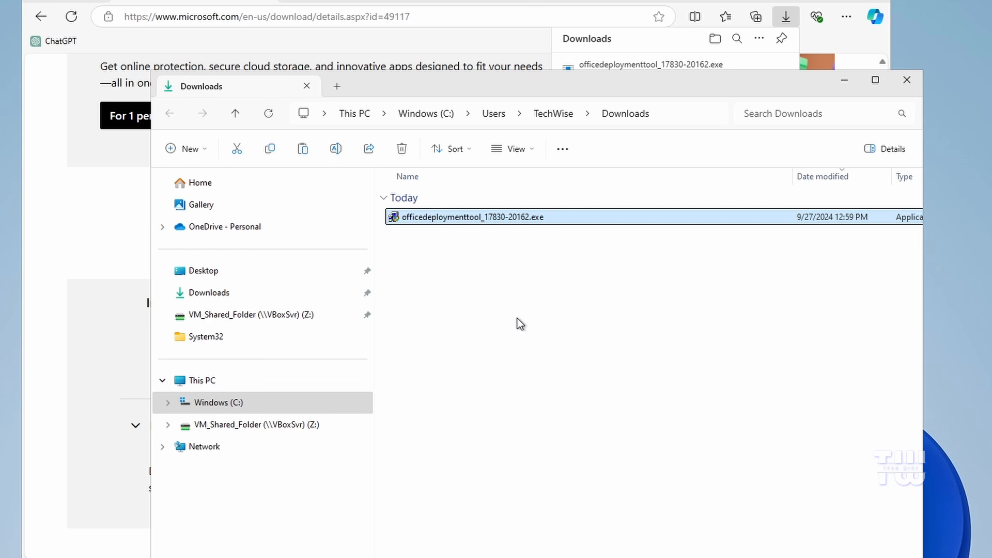
left_click(217, 402)
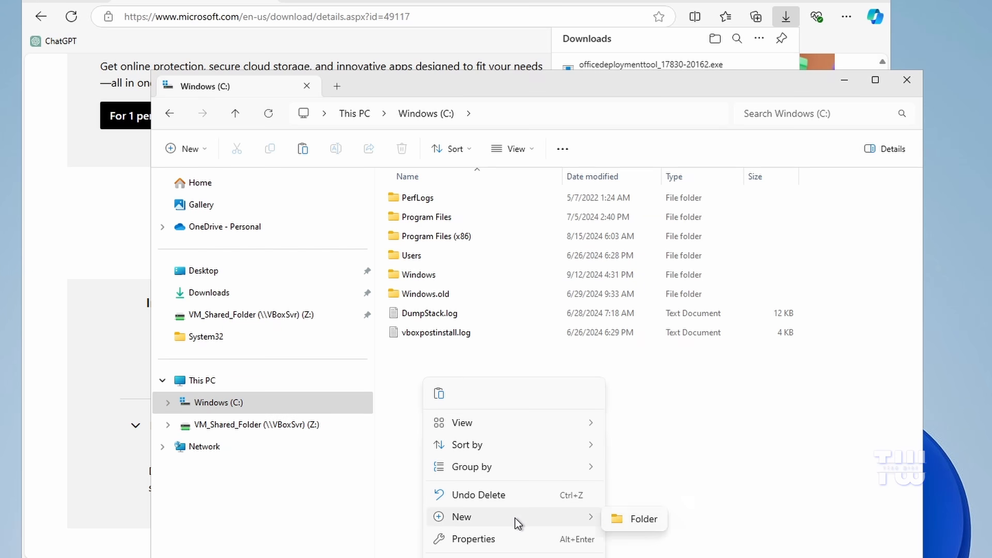
left_click(618, 523)
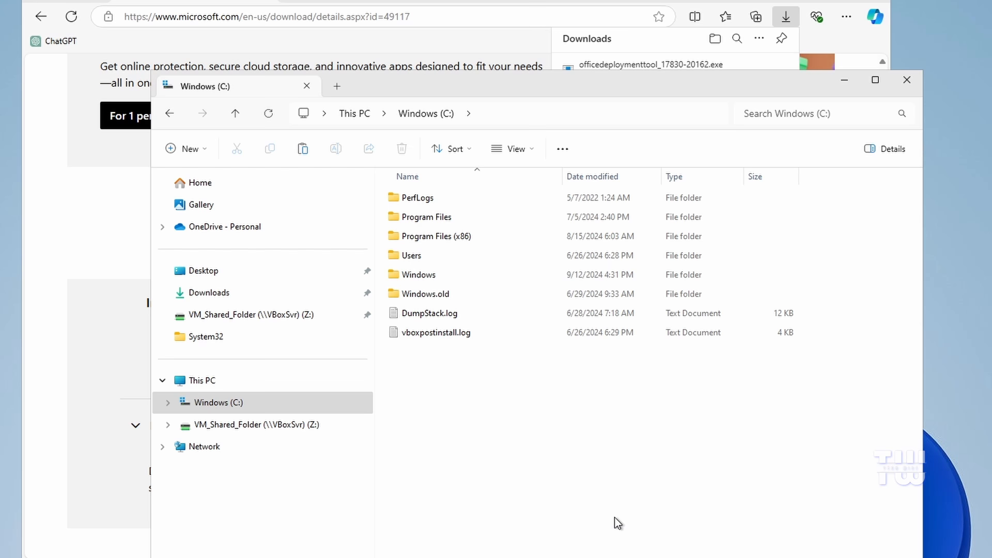
type("MS Office 2024")
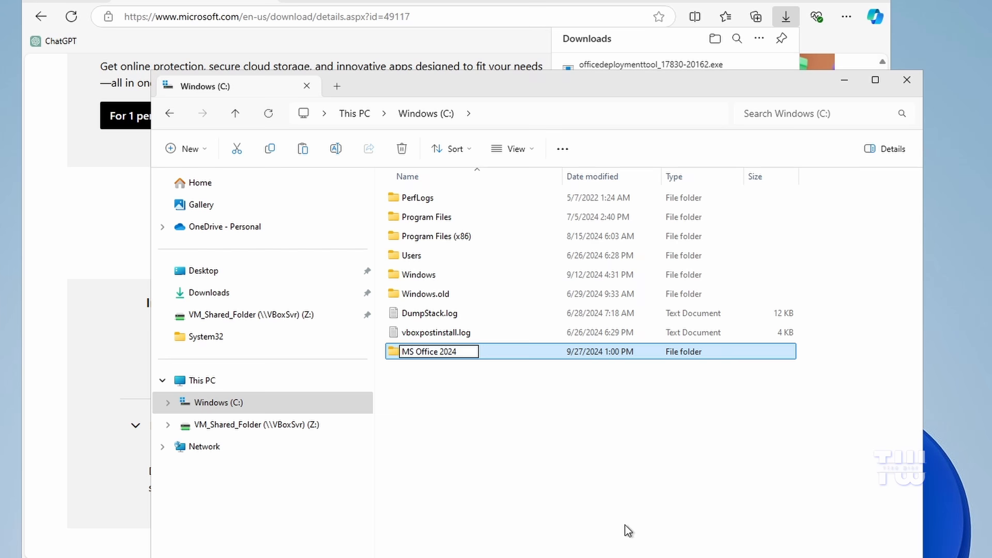
double_click(430, 351)
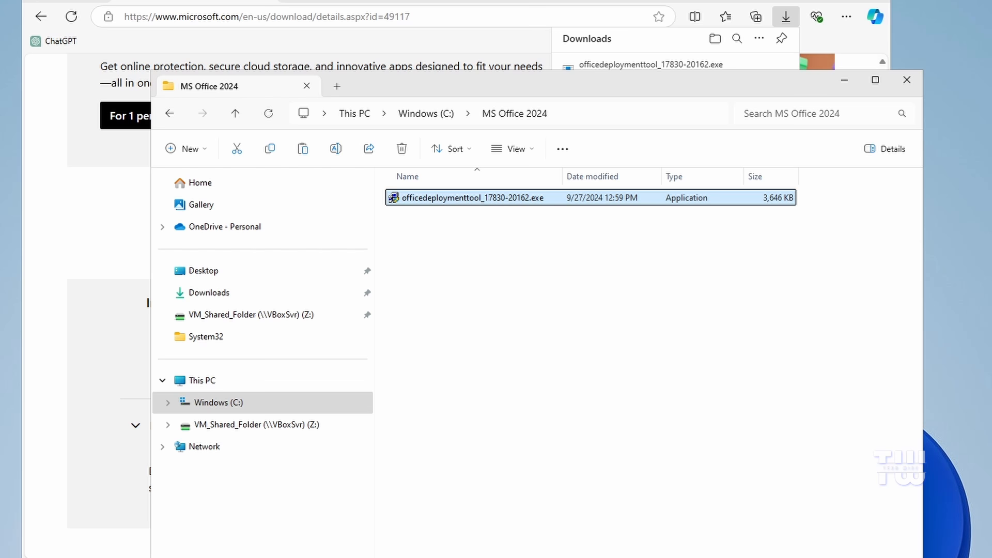
mouse_move(465, 199)
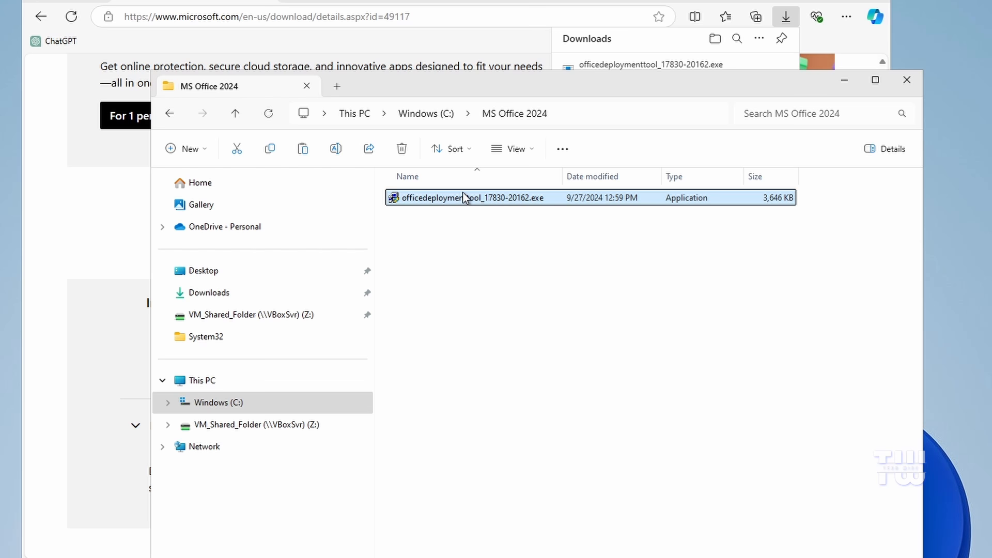
Step: Run the deployment tool as administrator and accept the Microsoft Software License Terms
right_click(467, 198)
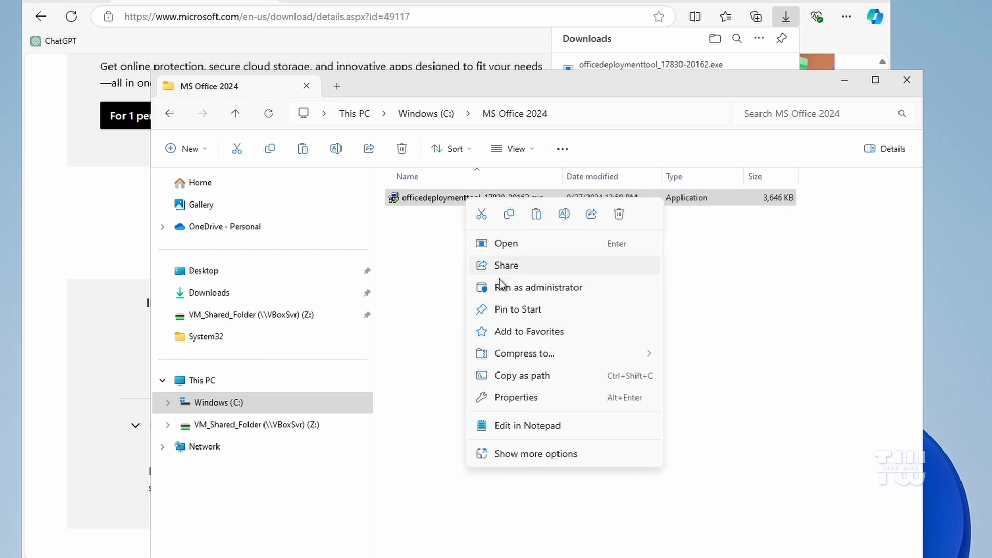
left_click(540, 286)
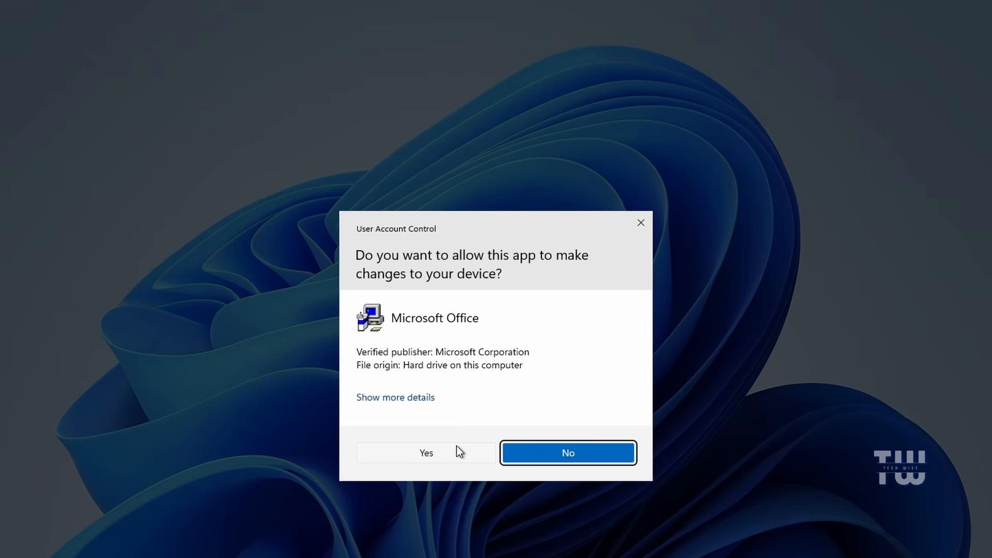
left_click(426, 453)
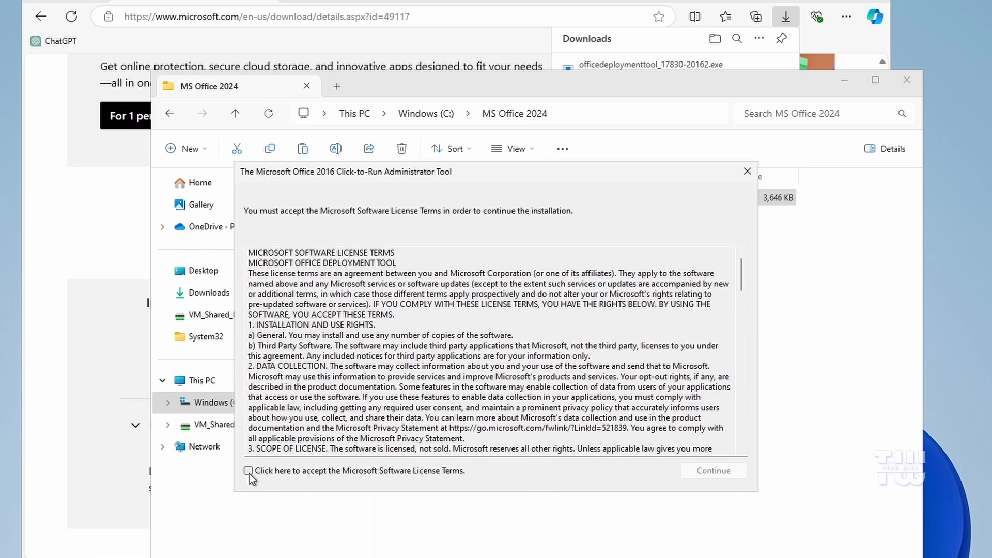
left_click(247, 470)
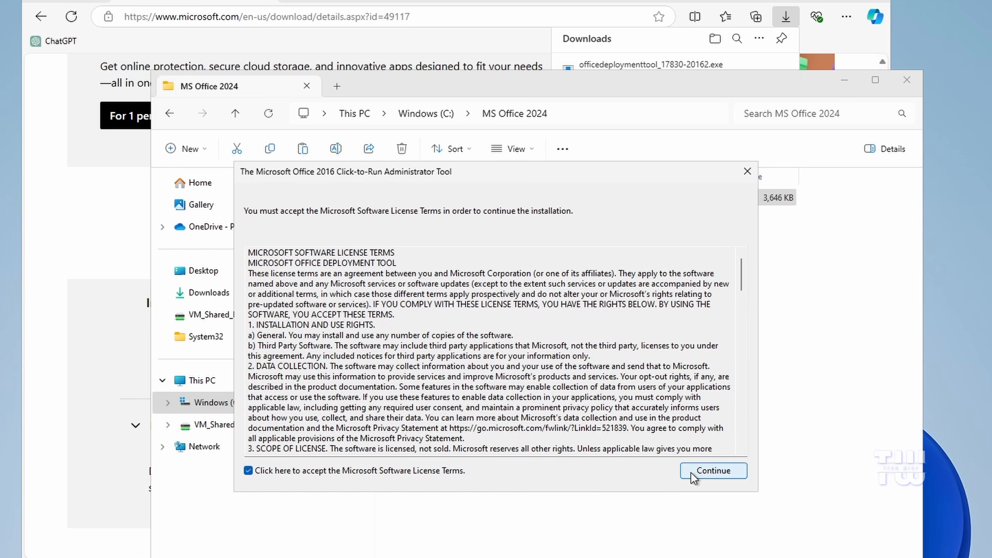
left_click(713, 472)
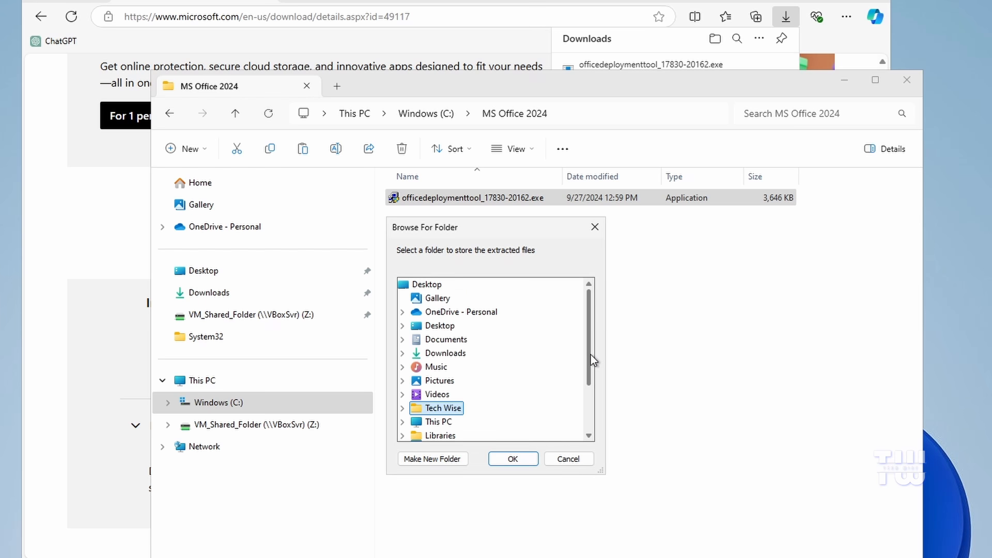
Step: Extract the tool's files into C:\MS Office 2024 and dismiss the success message
scroll("down", 3)
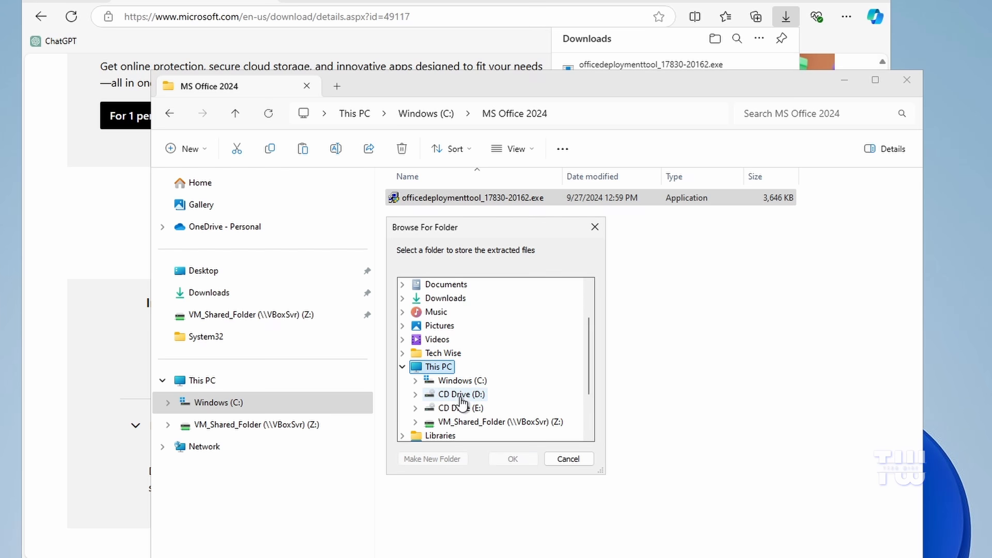
left_click(459, 380)
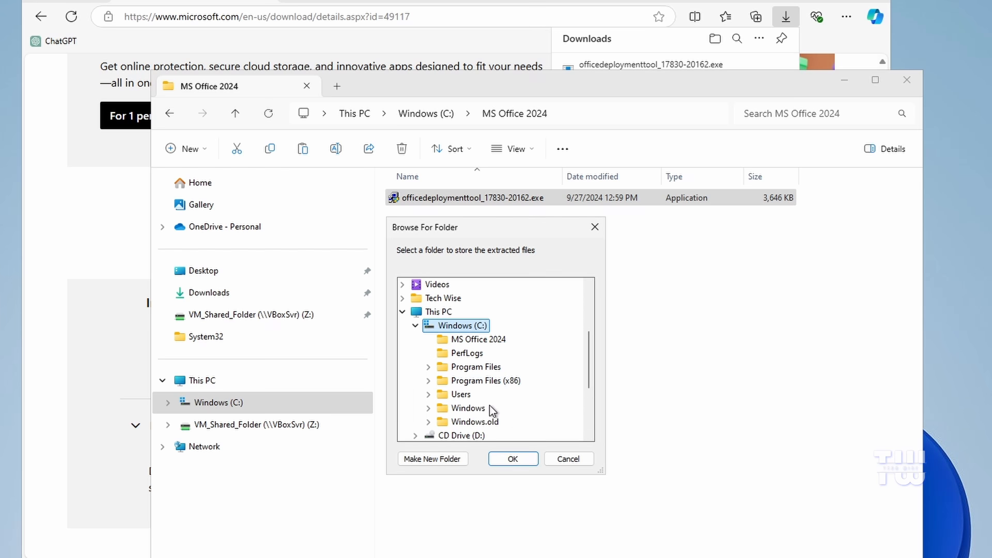
left_click(479, 339)
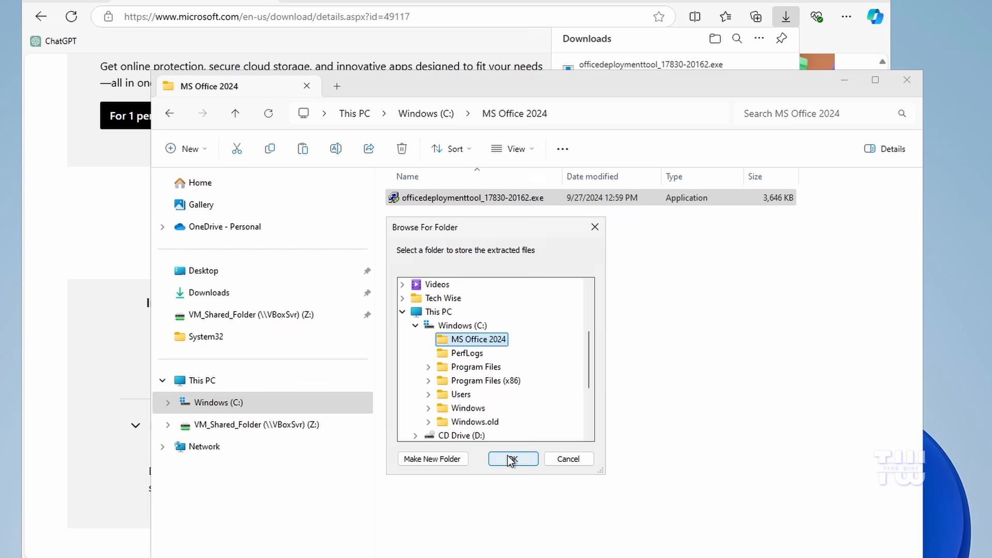
left_click(512, 459)
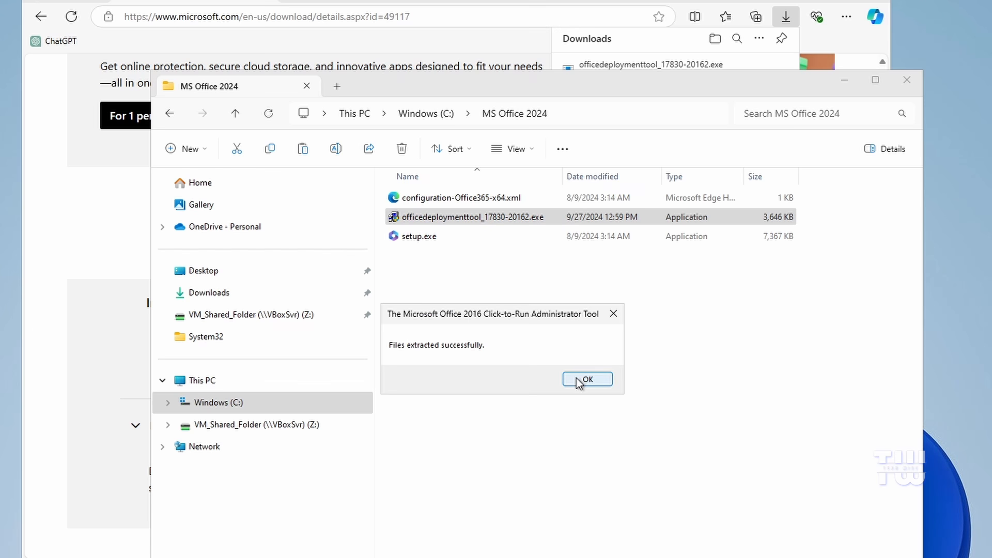
left_click(587, 378)
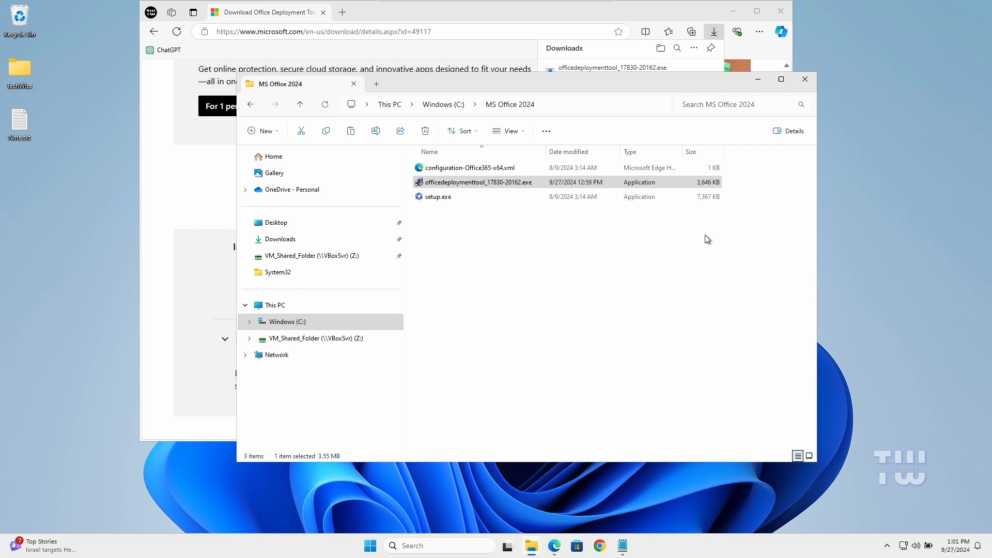
mouse_move(686, 249)
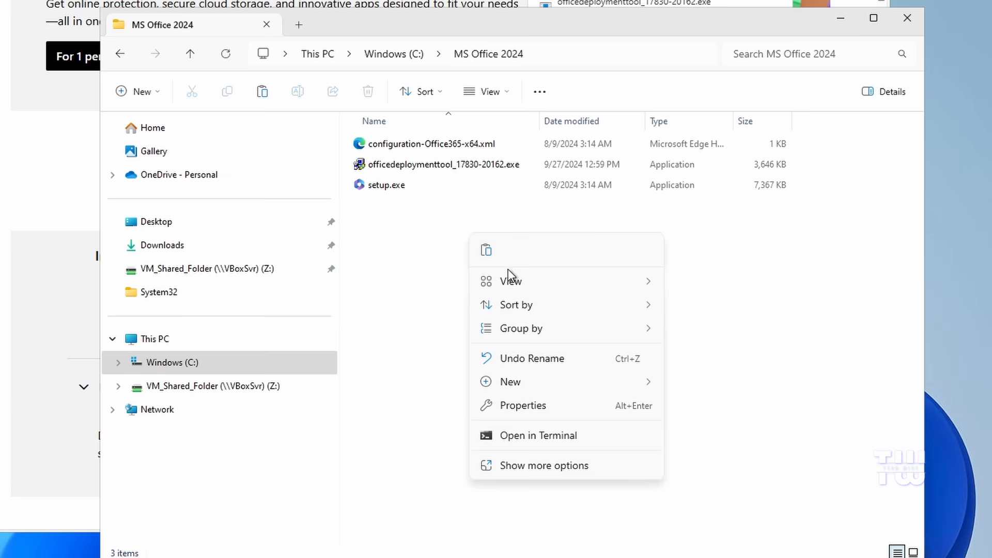
Step: Paste Configuration.xml into MS Office 2024 and start a command prompt at that folder
left_click(484, 257)
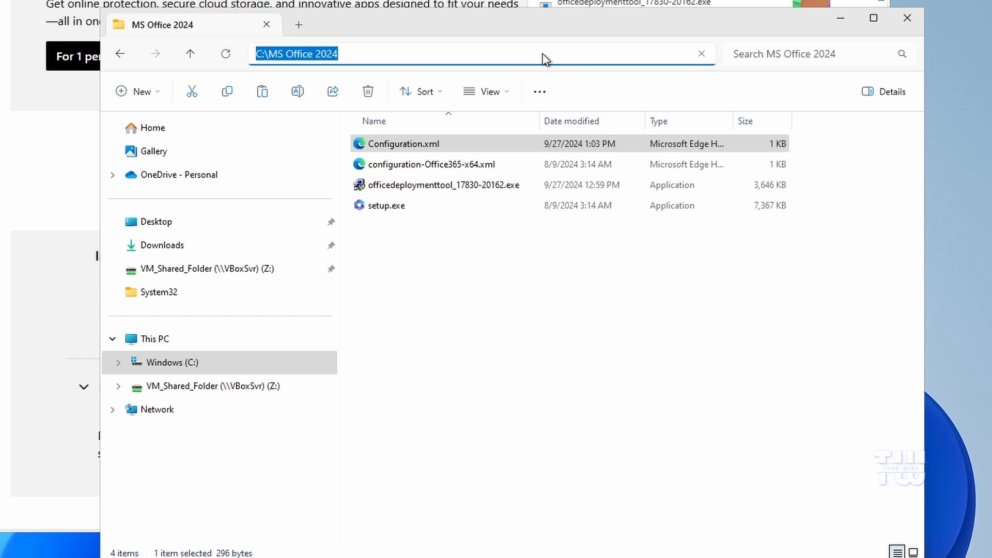
type("cmd")
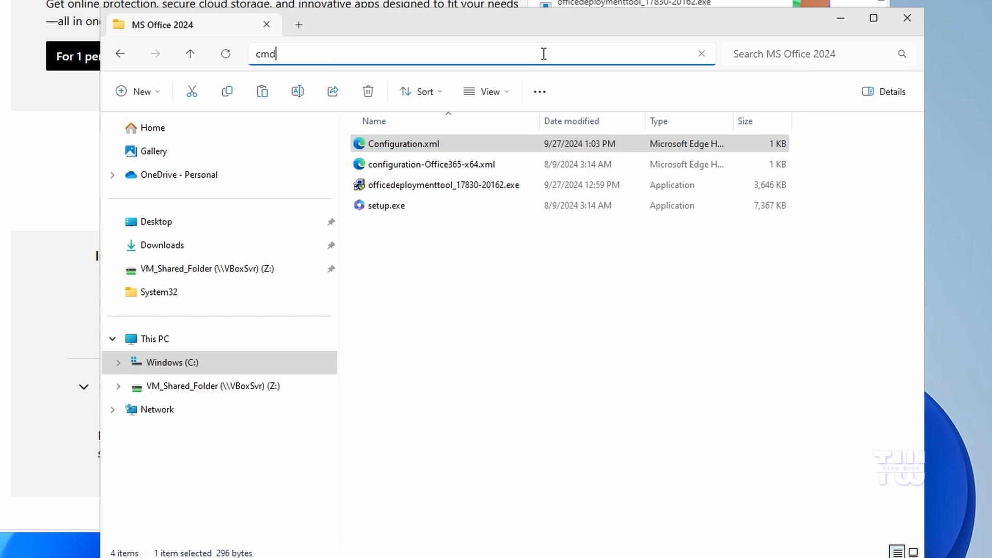
key("Enter")
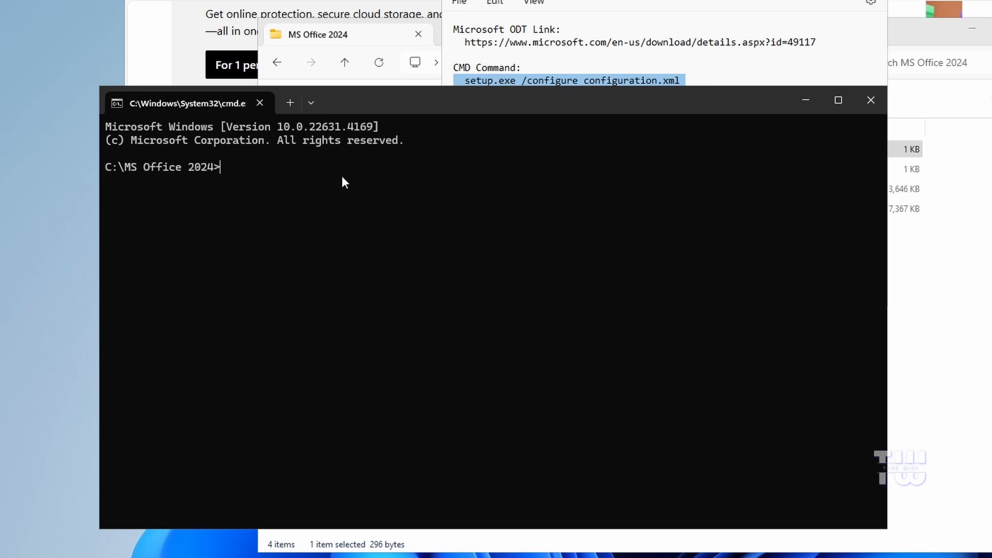
Step: Run 'setup.exe /configure configuration.xml' with admin rights until Office finishes installing
type("setup.exe /configure configuration.xml")
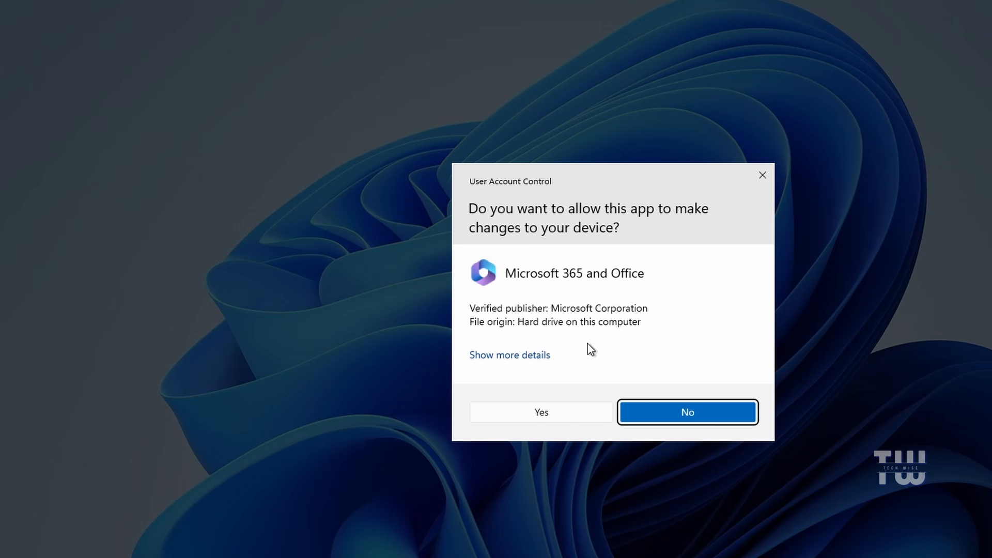
left_click(541, 412)
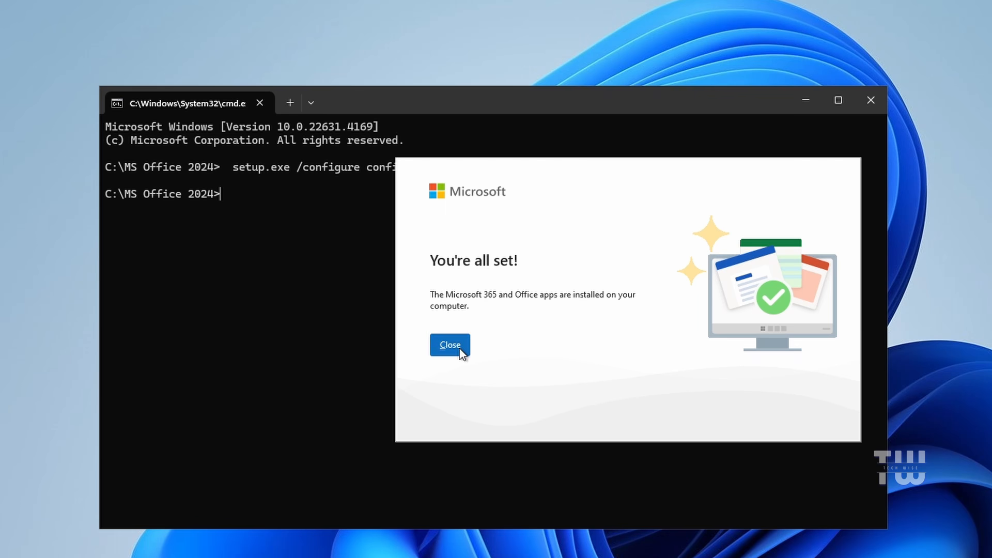
left_click(450, 344)
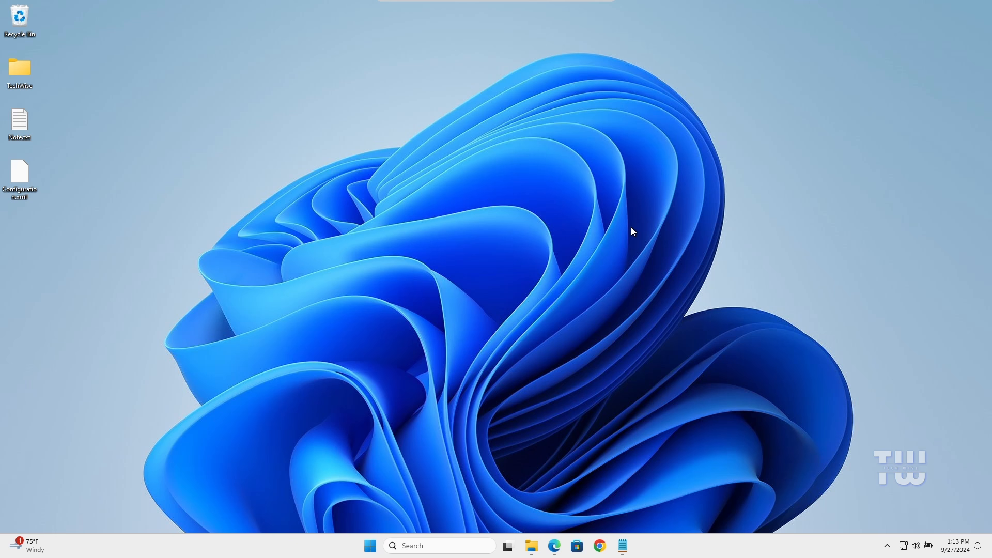
Step: Launch Word from Start, accept the license and privacy notices, and show the Account page
left_click(370, 546)
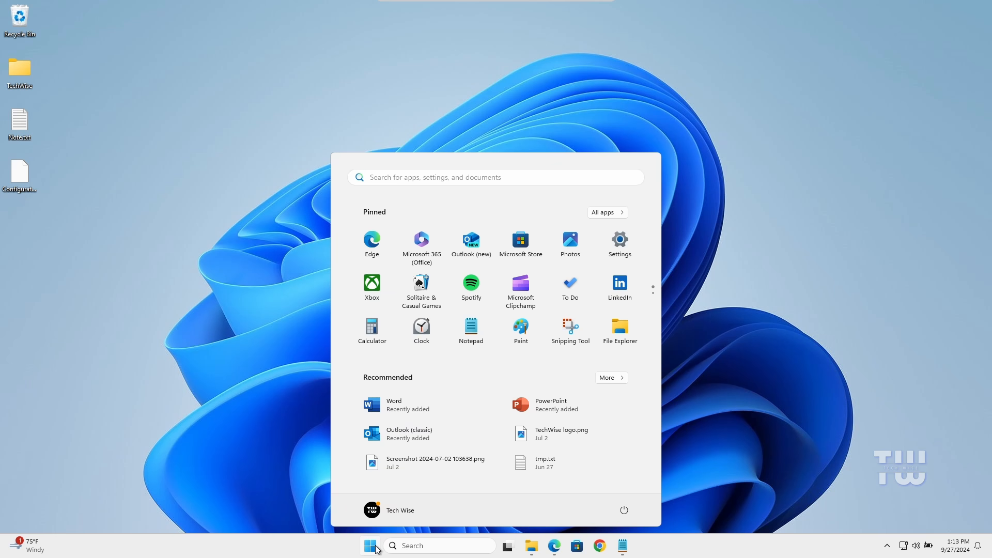
mouse_move(419, 405)
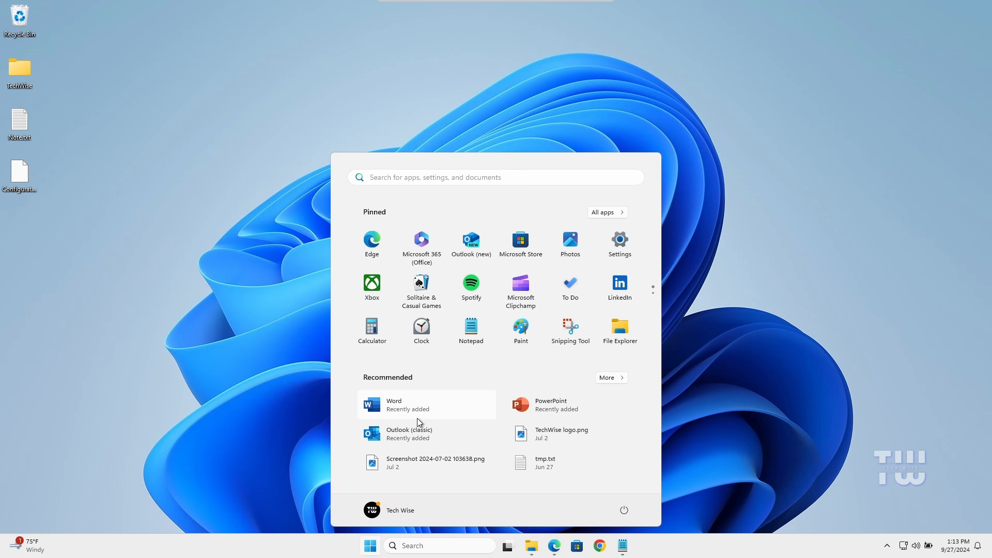
left_click(394, 404)
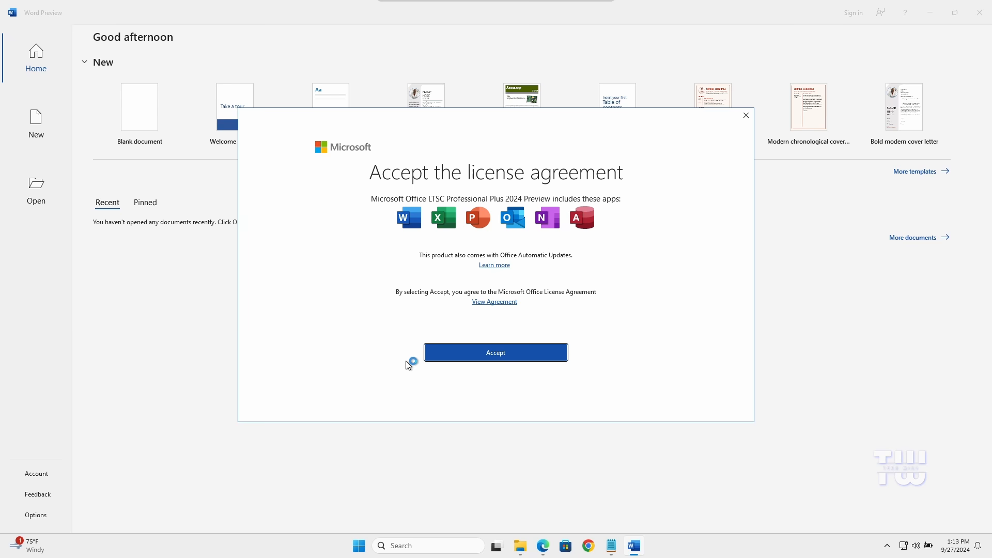
left_click(495, 353)
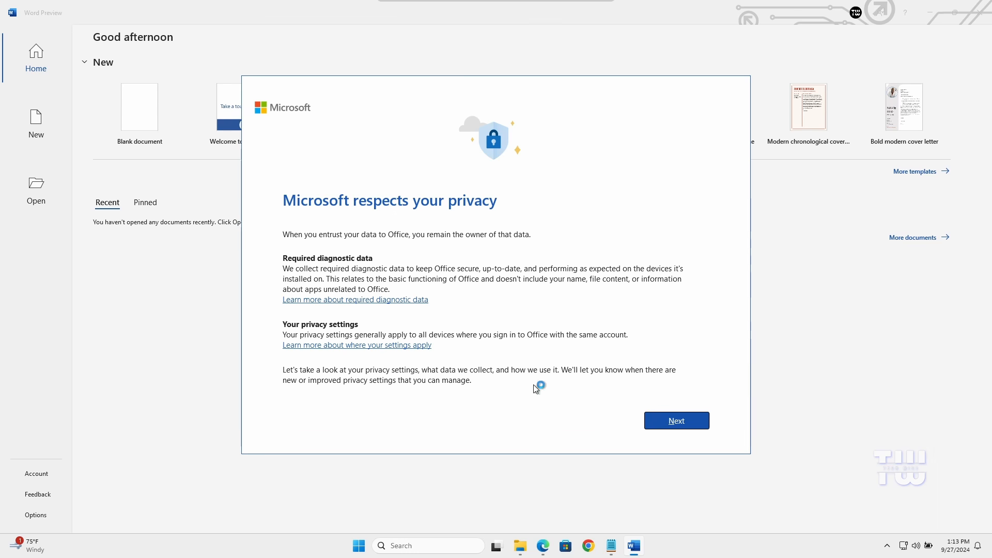
left_click(675, 421)
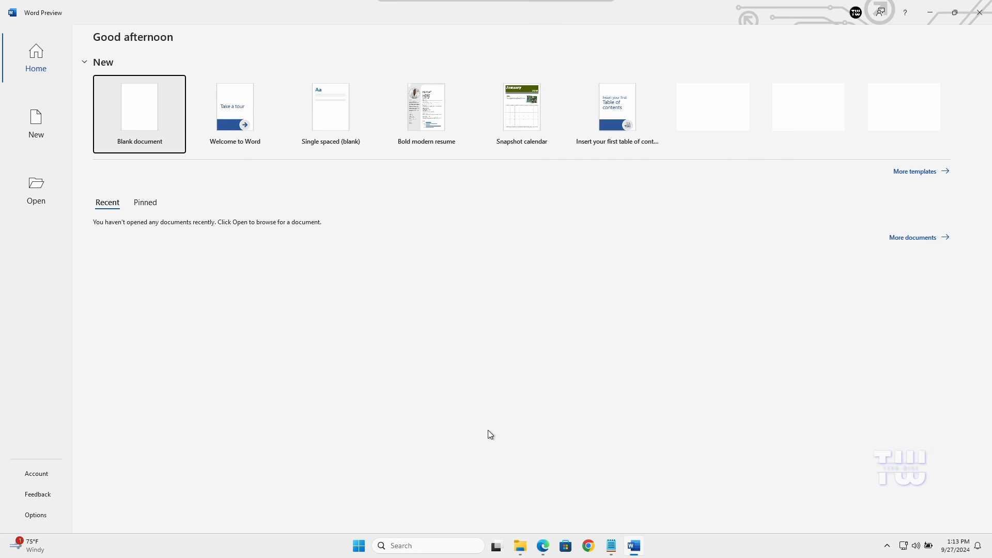
left_click(36, 474)
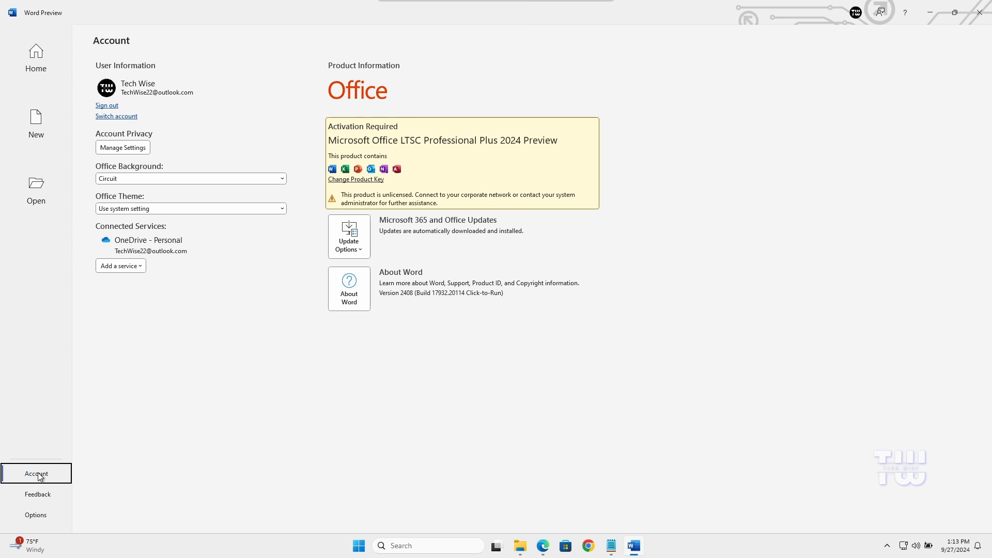
Step: Paste the Office 2024 Preview product key via Change Product Key, activate, and close Word
left_click(356, 179)
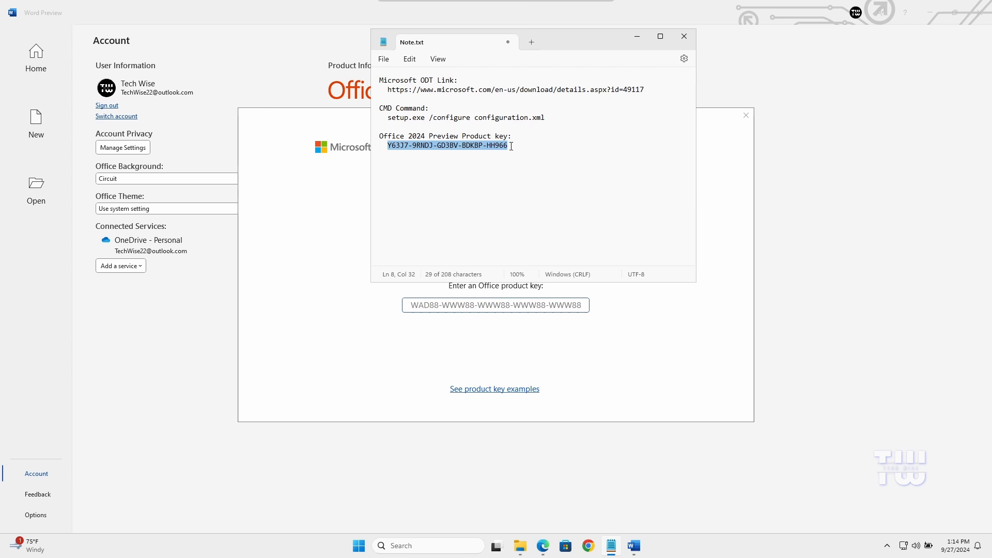
right_click(447, 145)
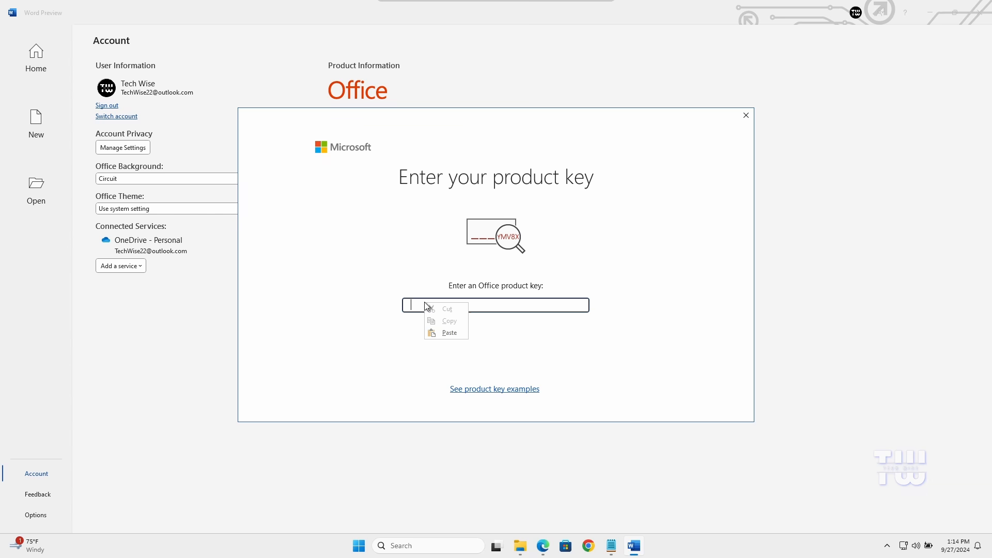
left_click(448, 332)
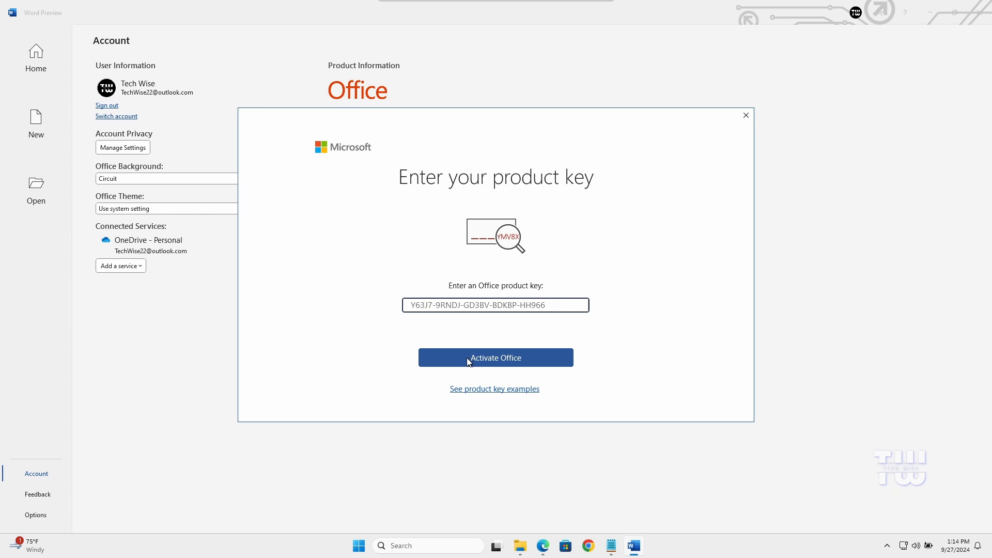
left_click(745, 115)
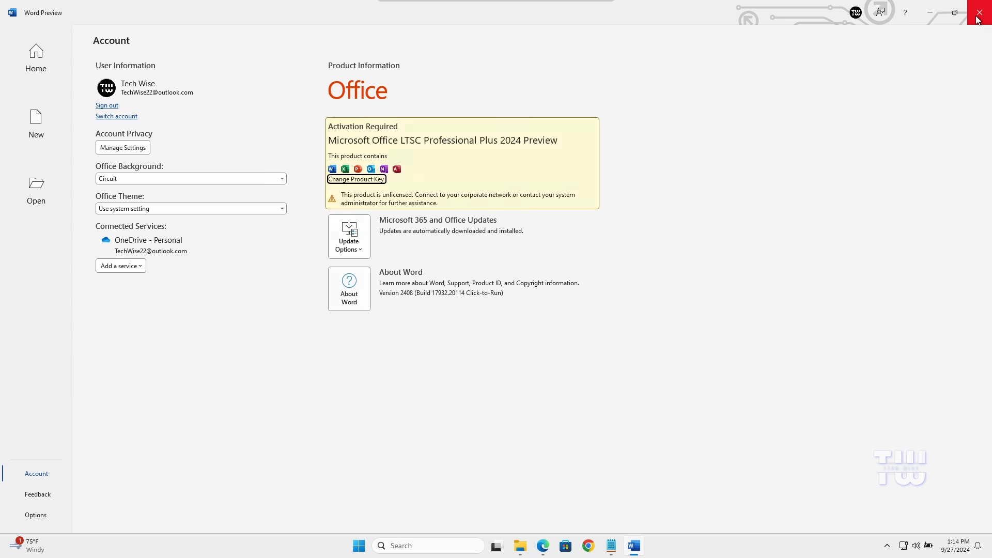
left_click(979, 12)
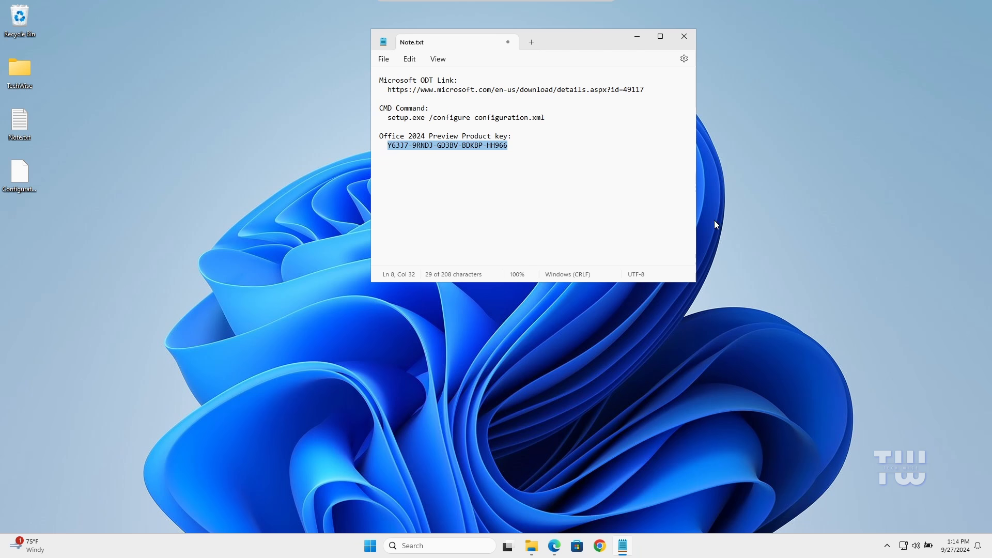
Step: Reopen Word and activate over the Internet, confirming Office LTSC 2024 Preview is activated
left_click(370, 546)
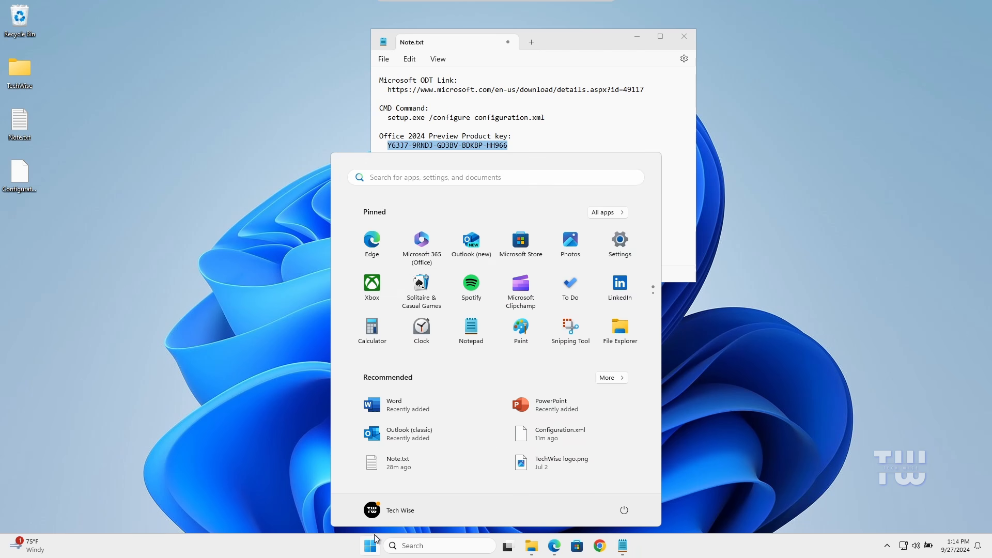
left_click(394, 404)
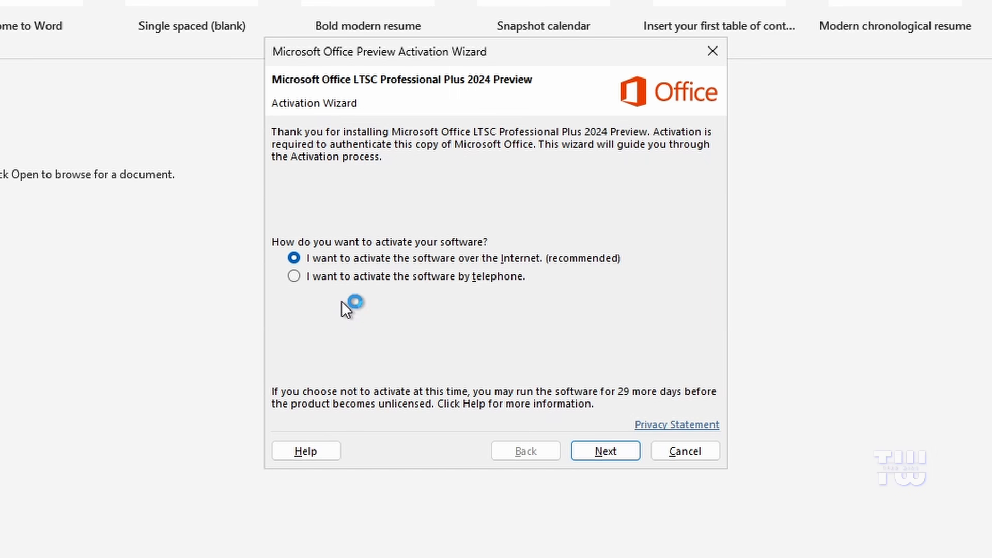
left_click(605, 451)
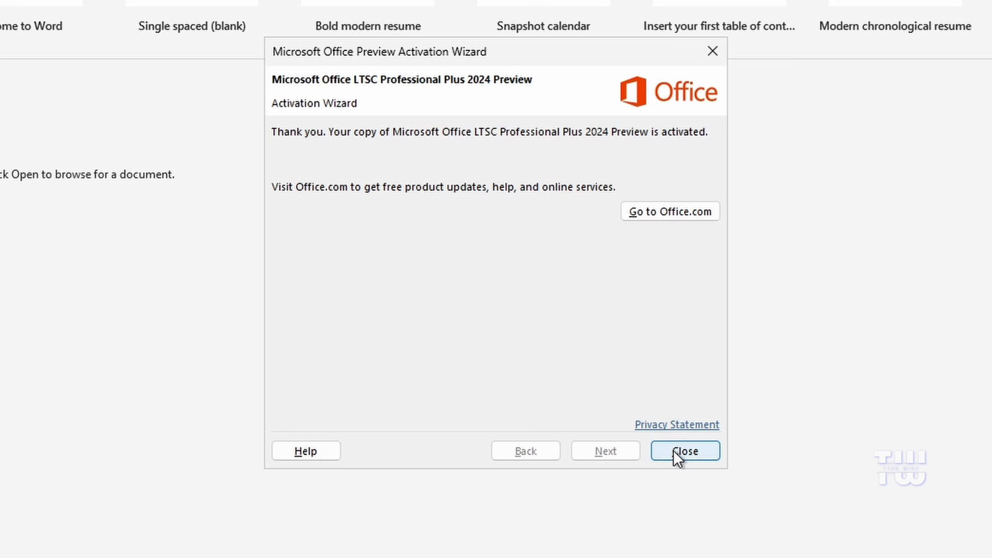
left_click(685, 451)
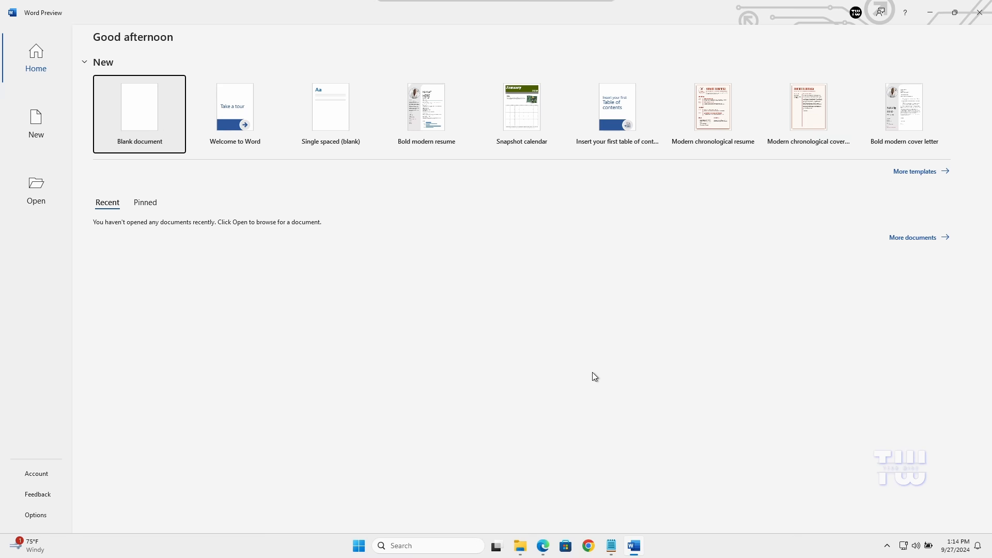
Step: Write "It worked!!!" in a new blank Word document and close it without saving
left_click(139, 106)
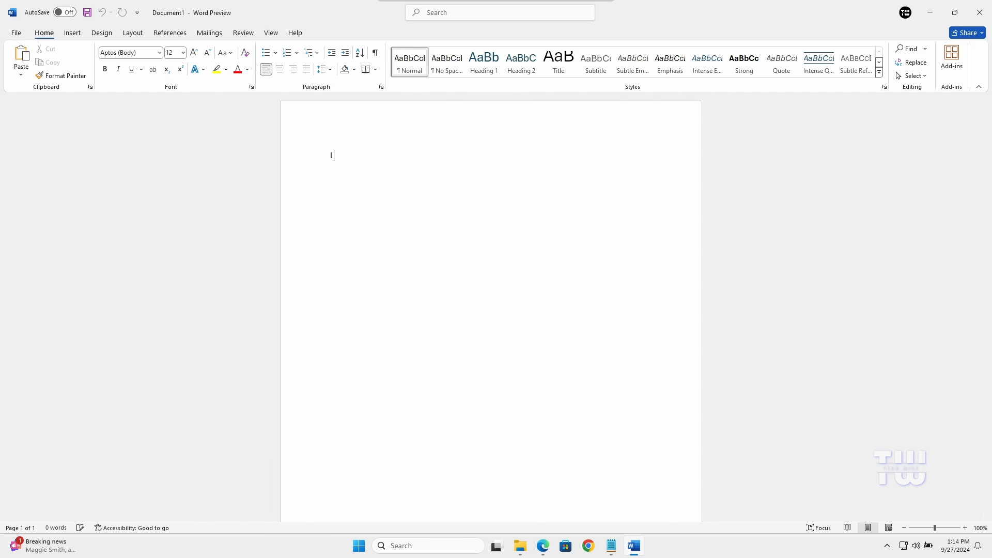
type("It worked")
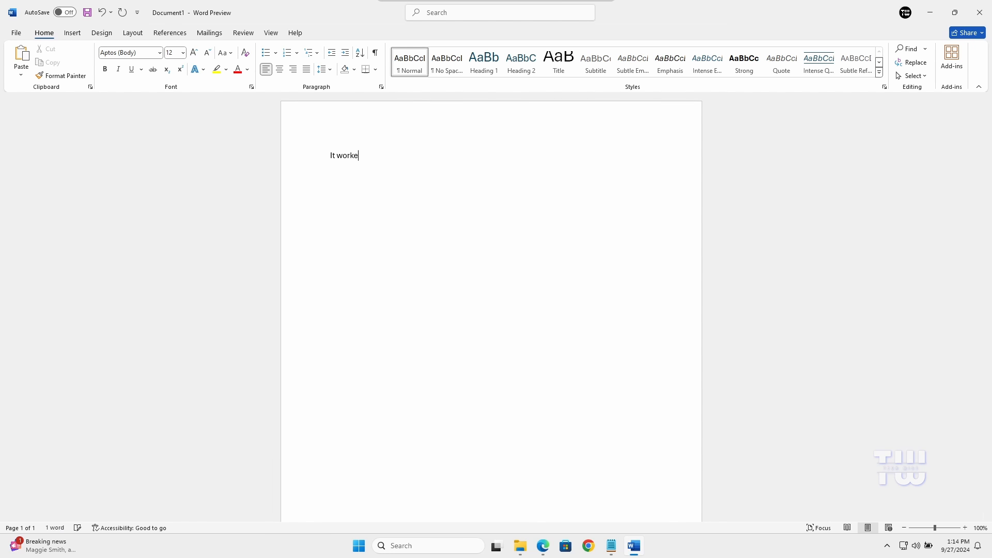
type("d!!!")
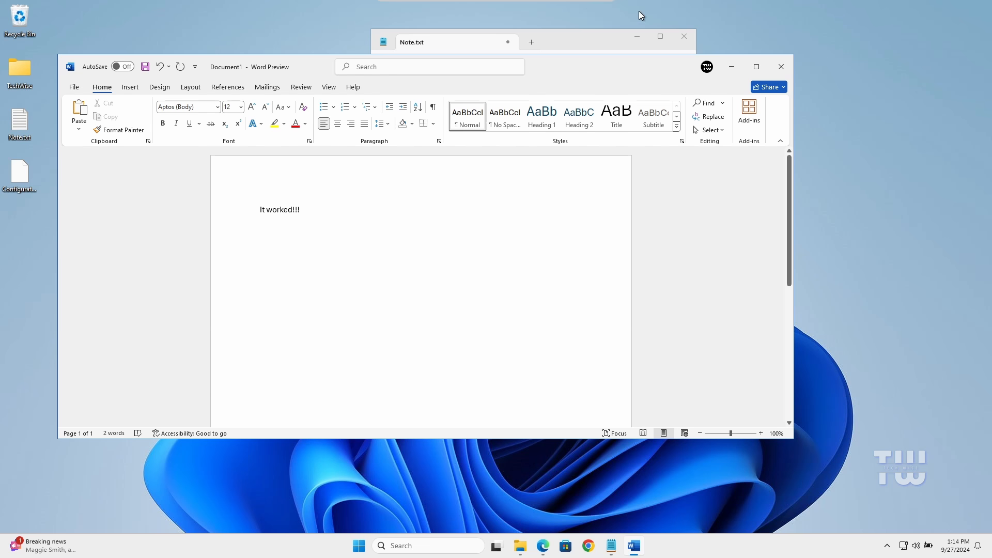
left_click(781, 66)
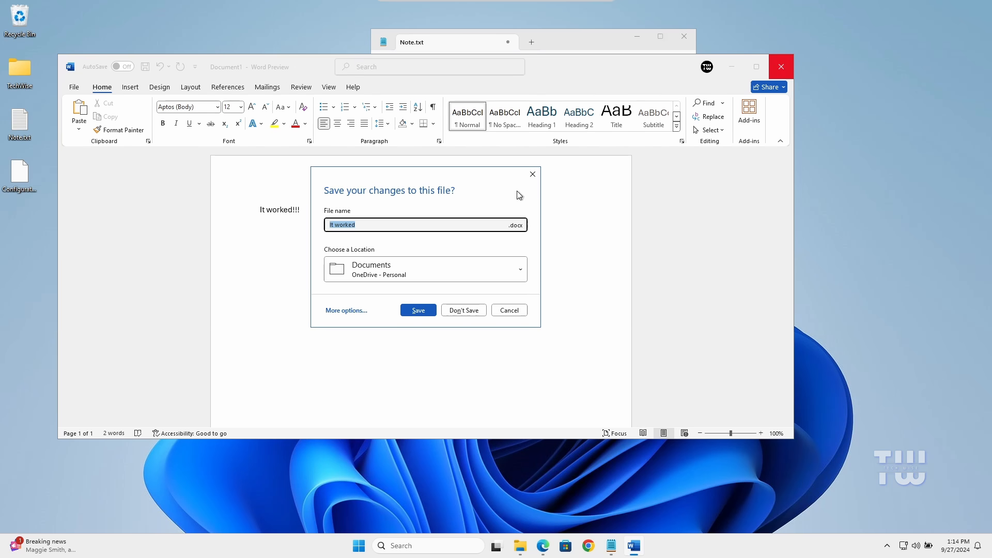
left_click(463, 310)
type("excel")
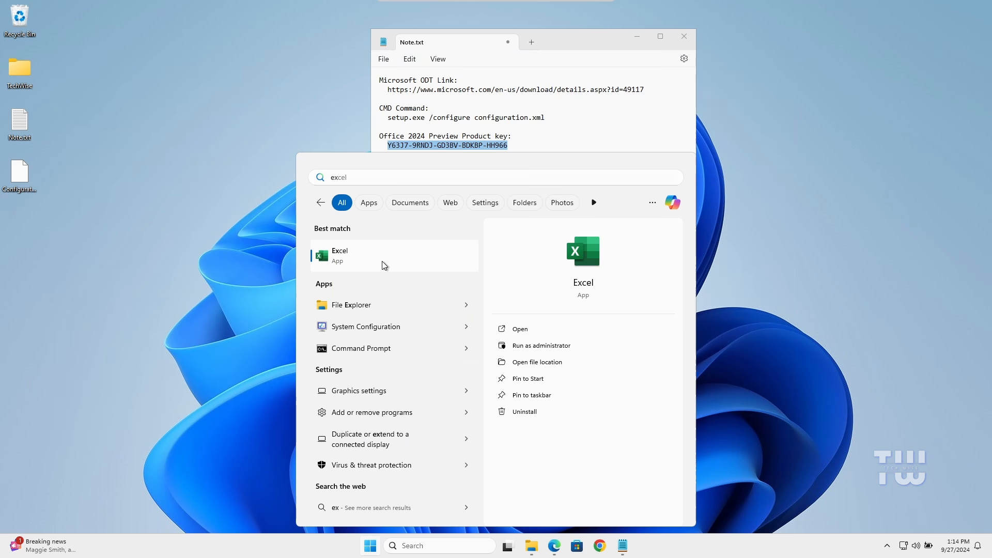
Step: Launch Excel from search, then begin a presentation titled "This is gre" on the first slide
left_click(340, 254)
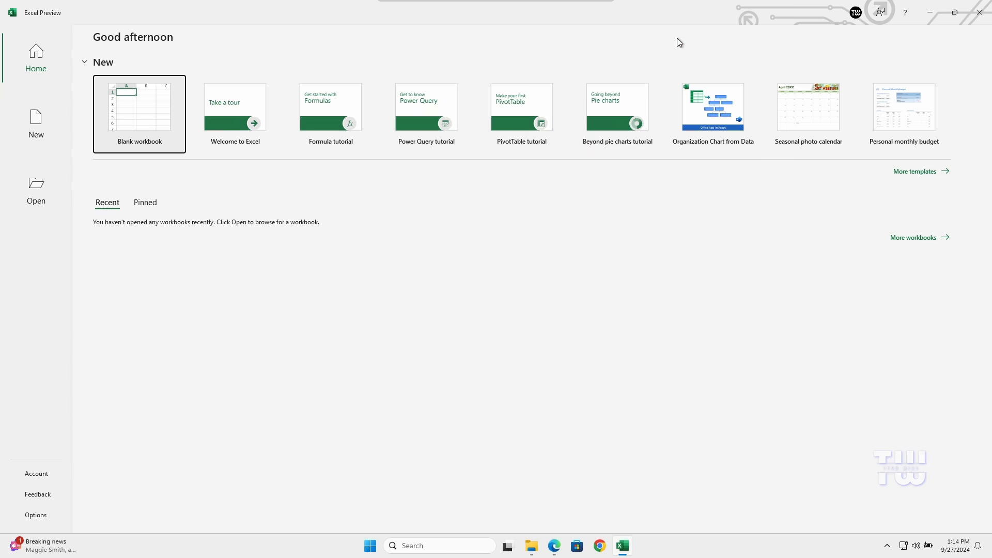
left_click(139, 113)
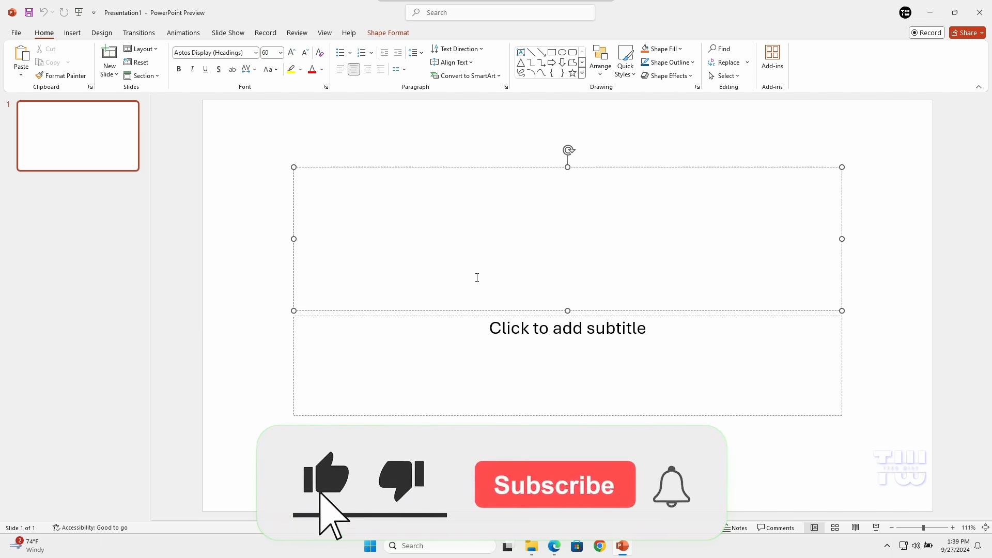
type("This is gre")
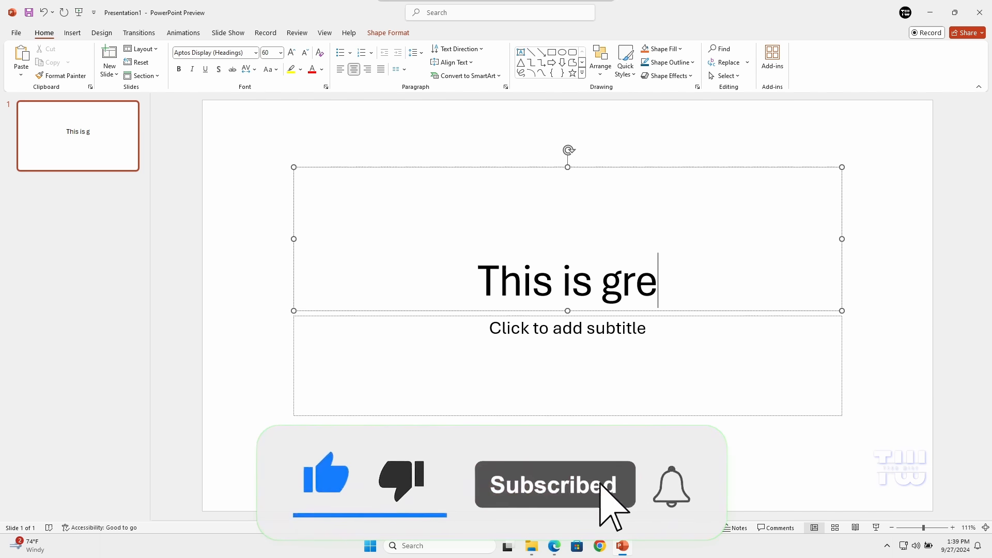